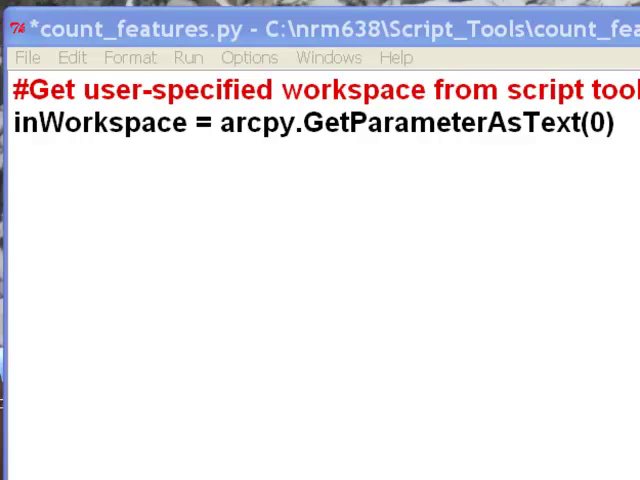
mouse_move(168, 40)
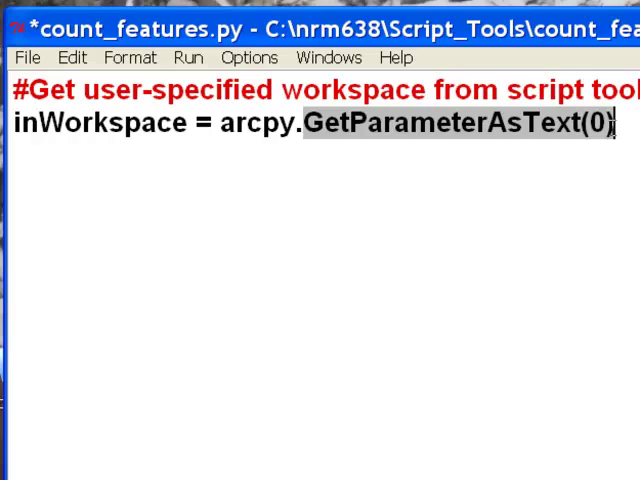
Review the count_features.py script: its parameter read, workspace environment and feature-class listing.
click(184, 126)
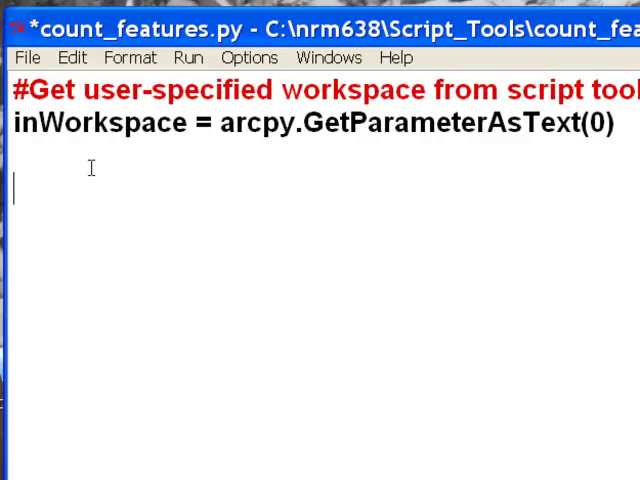
mouse_move(156, 240)
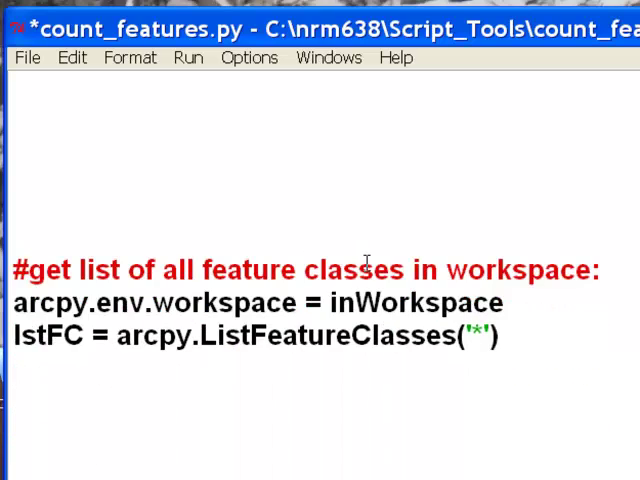
mouse_move(490, 264)
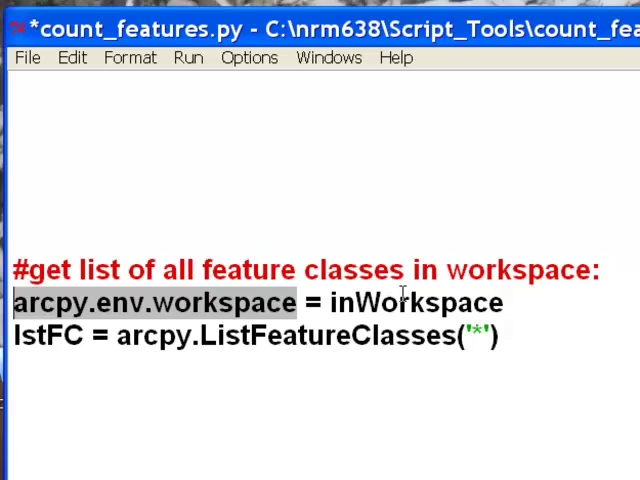
click(390, 304)
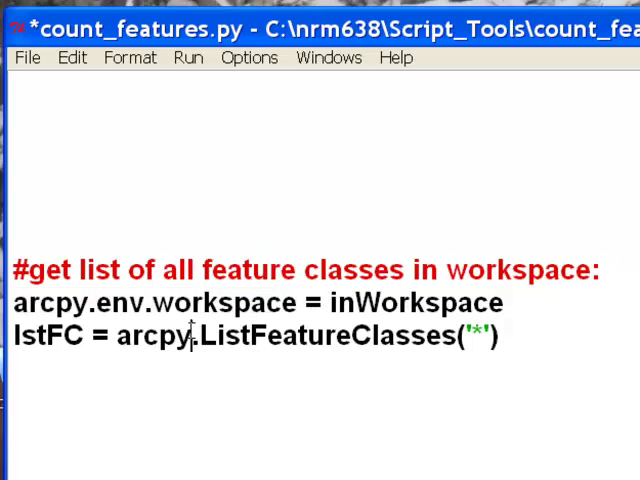
double_click(322, 336)
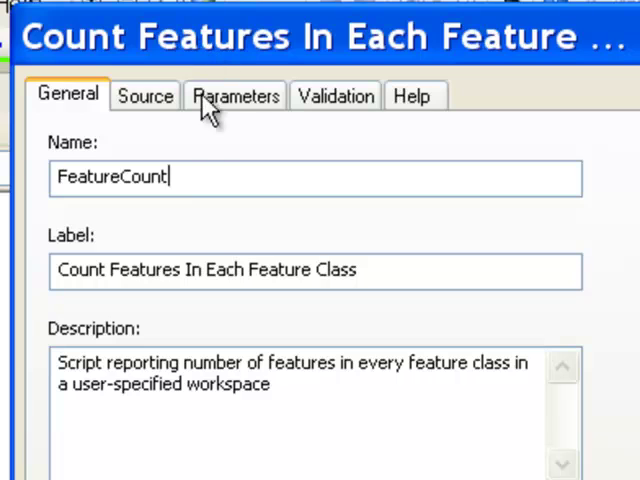
Begin editing the FeatureCount tool's properties, checking the script source path.
double_click(110, 176)
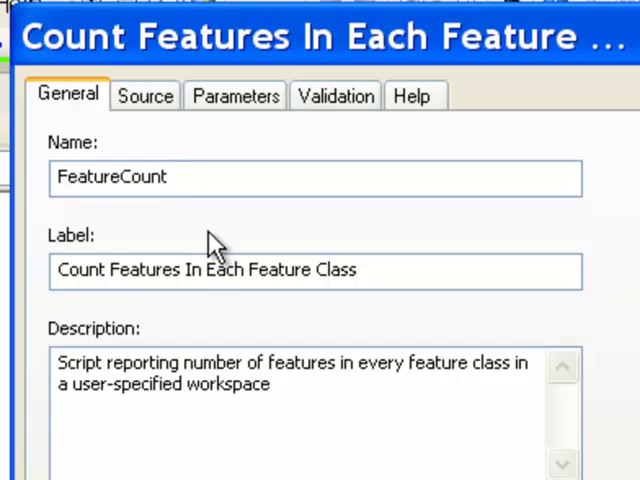
click(366, 270)
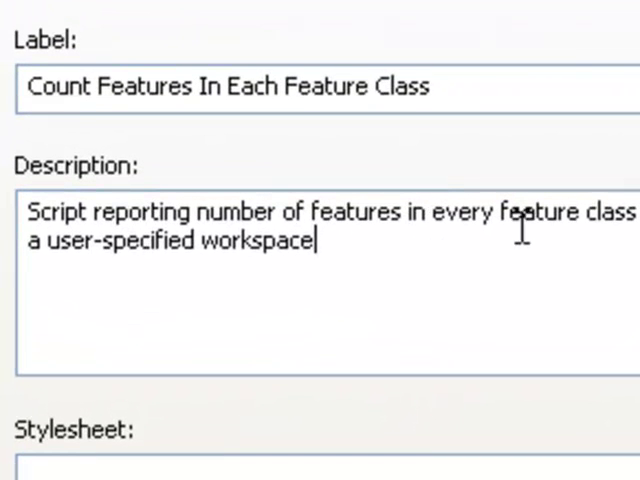
mouse_move(530, 270)
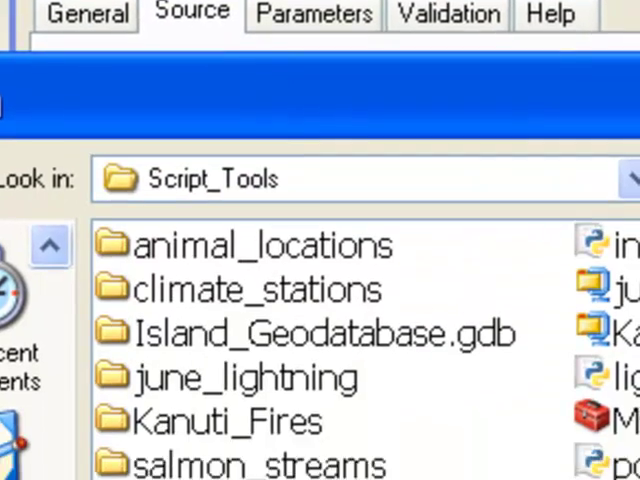
scroll(down, 3)
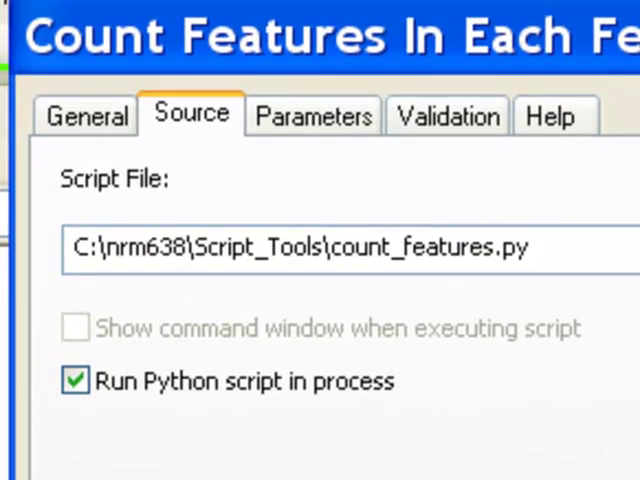
Show the tool's Parameters with the workspace parameter and its Data Type choices.
click(312, 116)
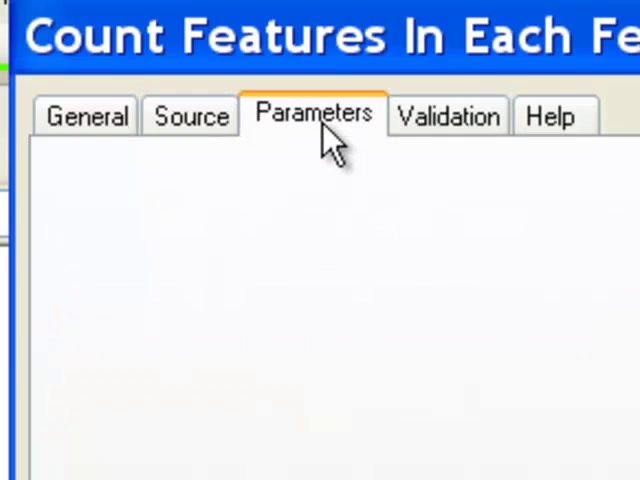
click(314, 114)
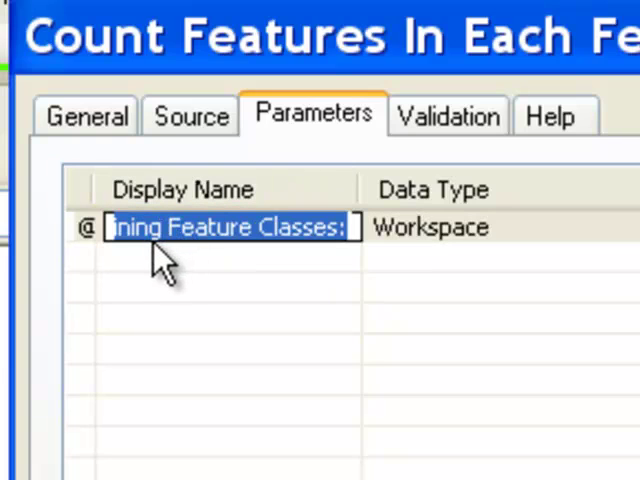
mouse_move(280, 250)
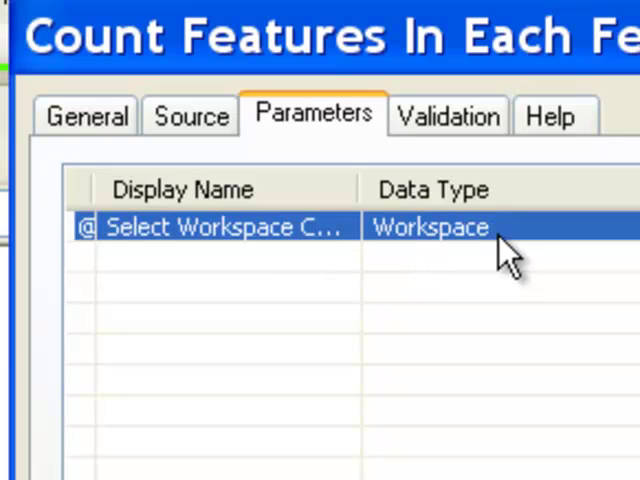
click(430, 228)
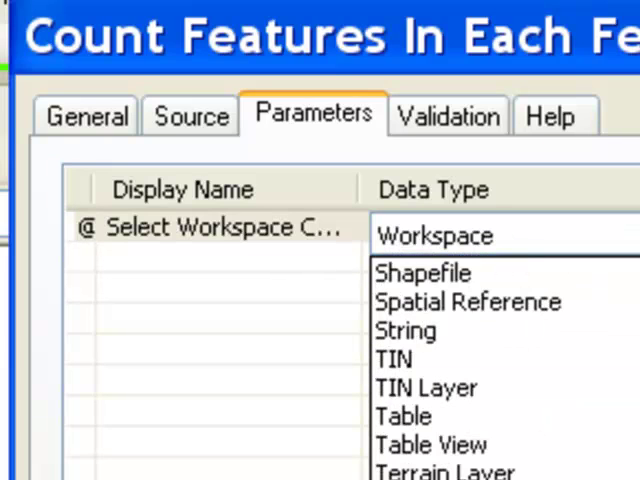
click(436, 236)
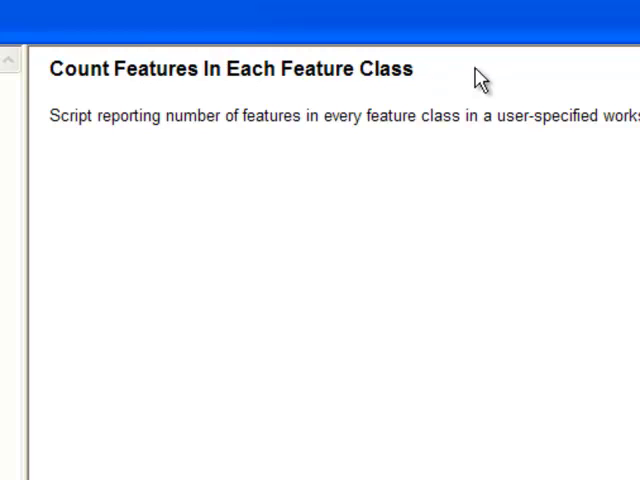
Launch the Count Features tool and browse for its input workspace under C:\nrm638.
double_click(232, 68)
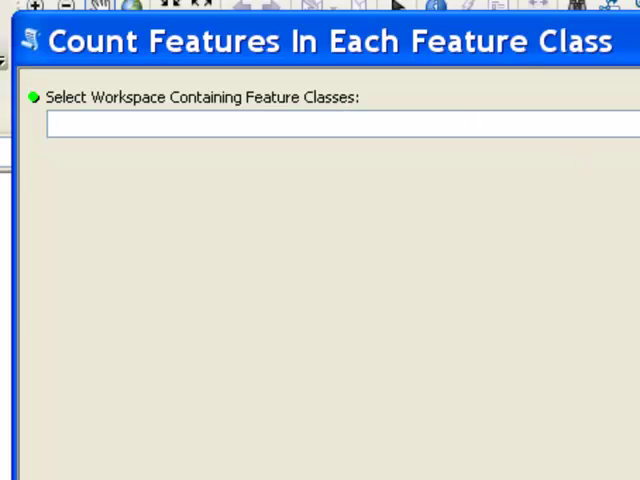
click(532, 302)
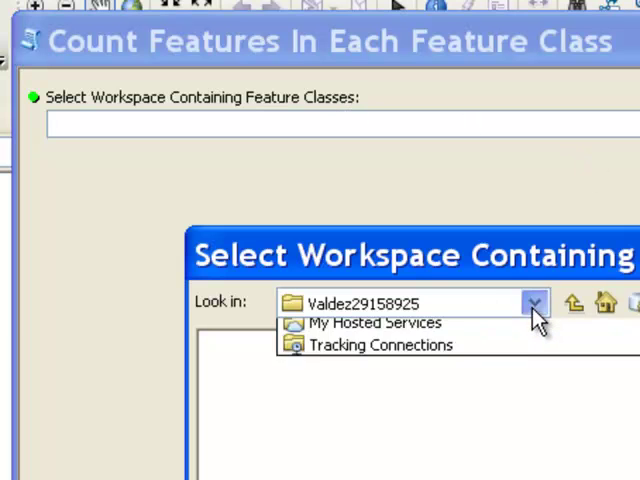
click(536, 304)
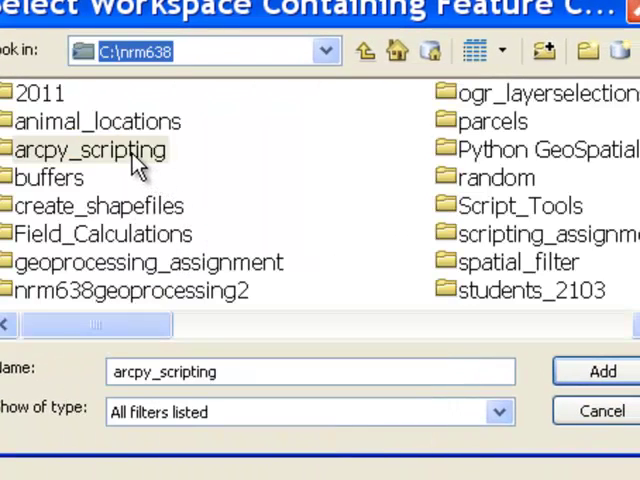
Choose the salmon_streams folder in arcpy_scripting as the workspace and add it.
double_click(90, 150)
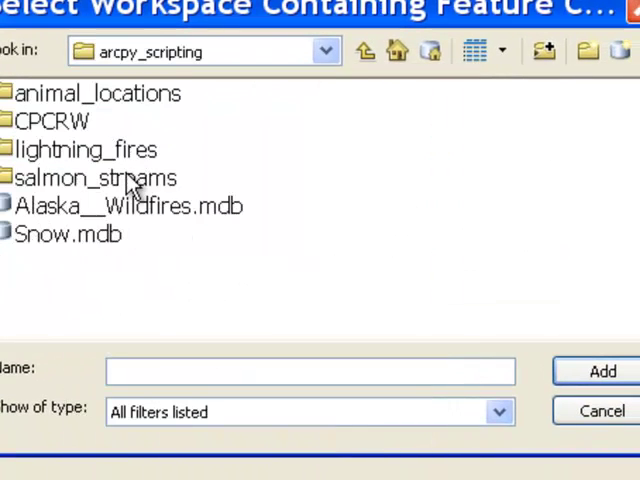
double_click(96, 176)
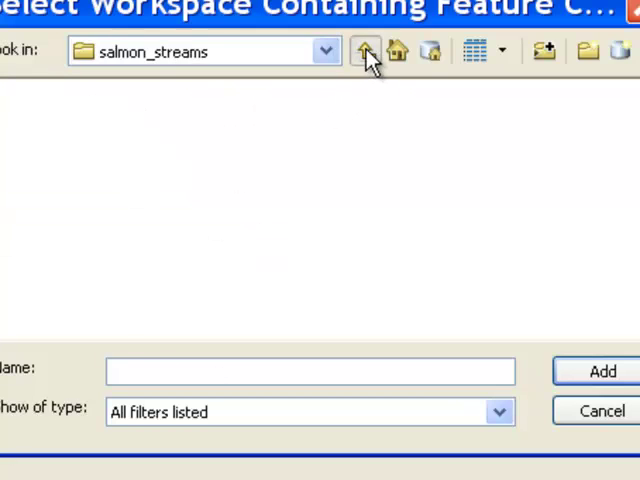
click(364, 52)
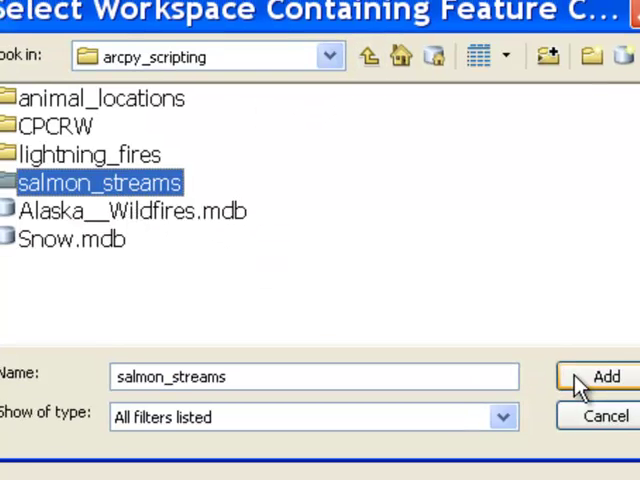
click(604, 376)
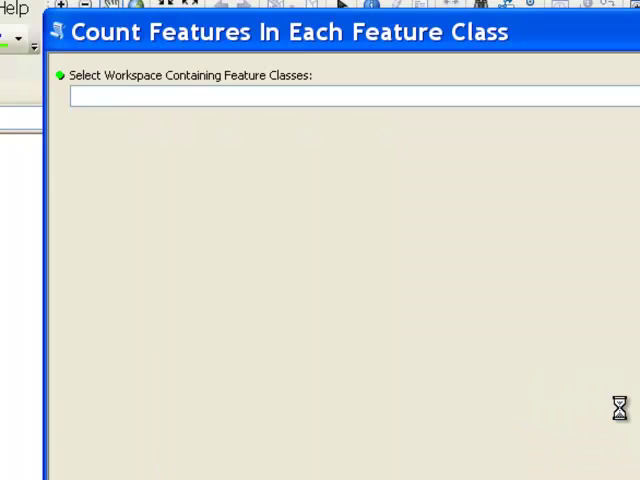
Run the tool on C:\nrm638\arcpy_scripting\Snow.mdb, letting the progress window close on success.
text(C:\nrm638\arcpy_scripting\Snow.mdb)
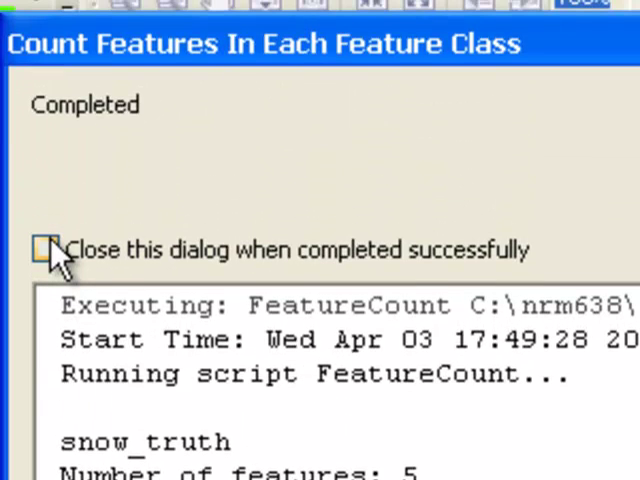
click(44, 250)
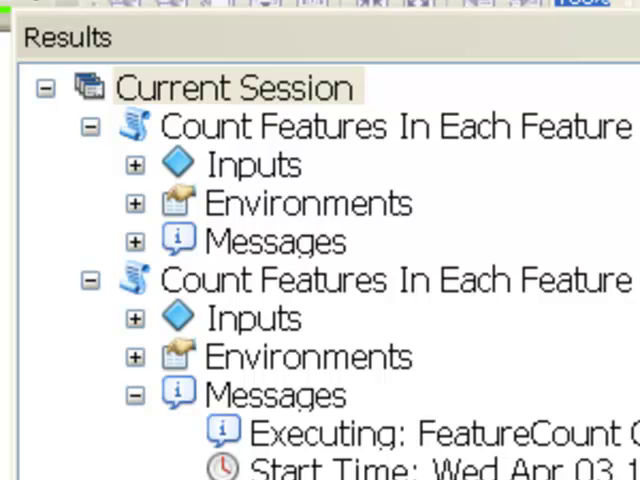
mouse_move(250, 256)
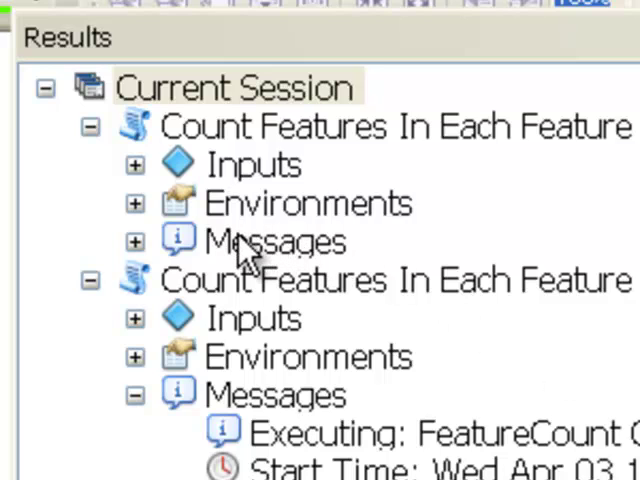
View the salmon_streams run messages: counts of 70, 70 and 9 for salmon, salmon_streams and streams.
right_click(276, 240)
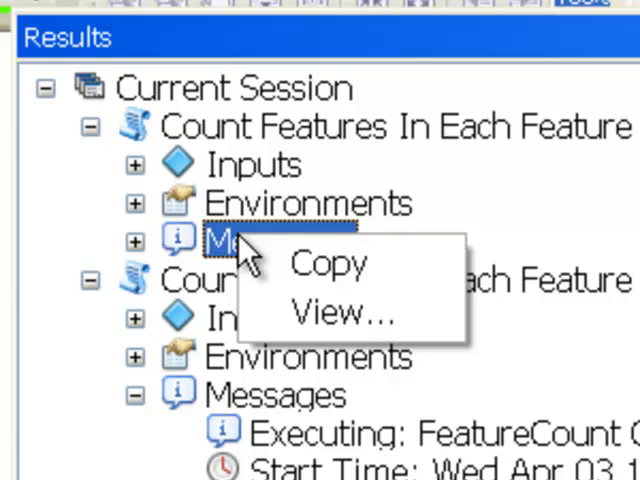
click(340, 312)
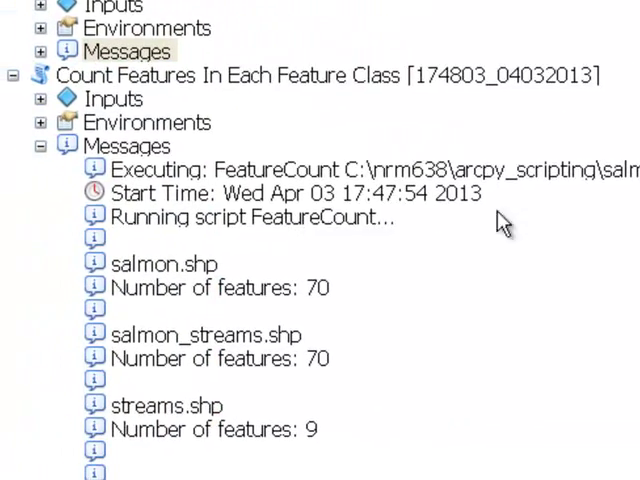
right_click(122, 144)
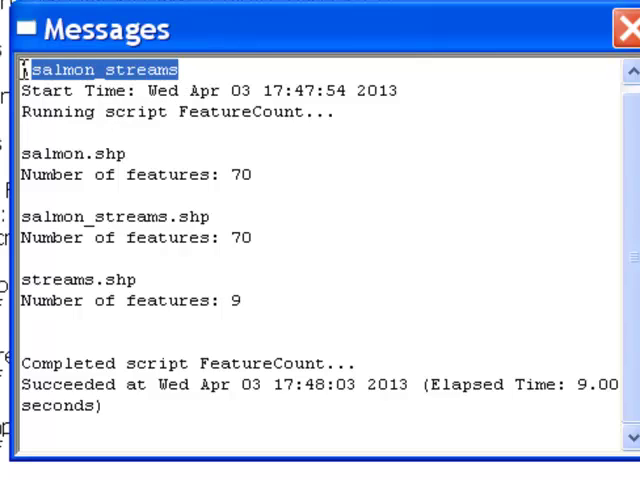
scroll(up, 3)
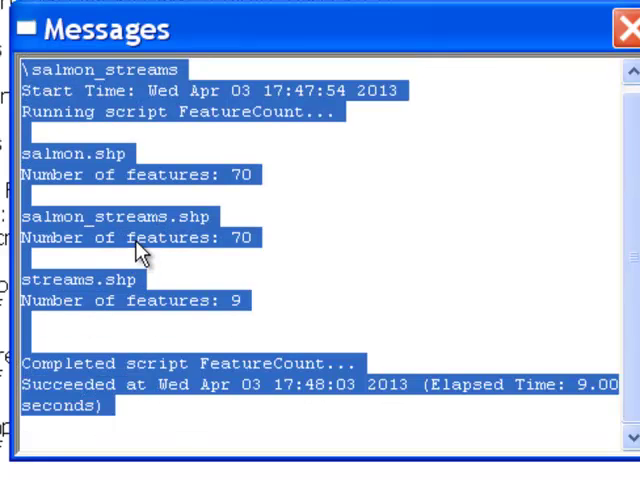
mouse_move(138, 258)
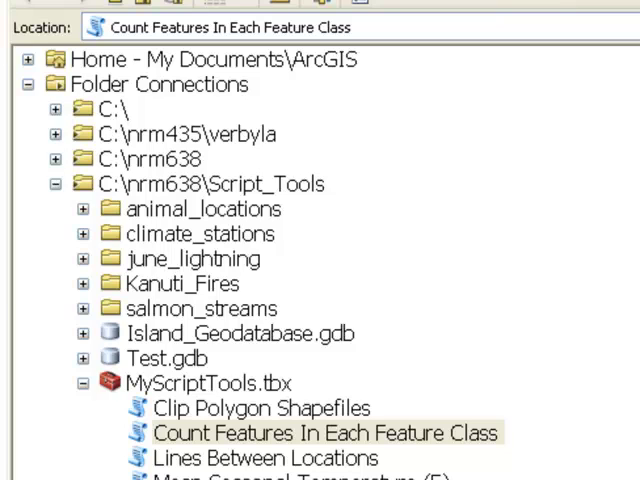
Show the Item Description of the Count Features In Each Feature Class tool from MyScriptTools.tbx.
click(320, 432)
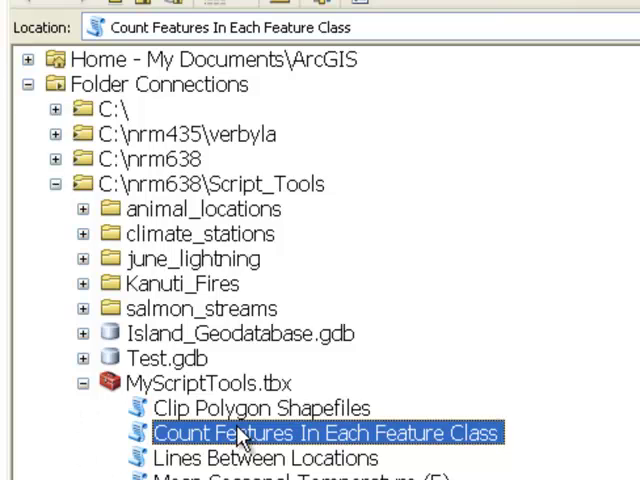
right_click(240, 432)
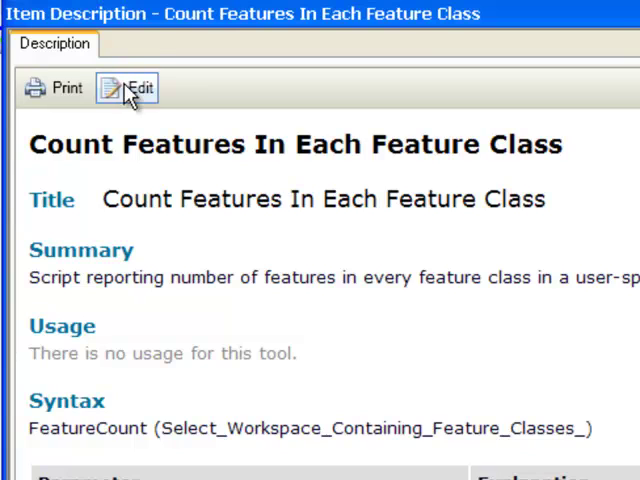
Explain the workspace parameter with bullets 'Folder containing shapefiles' and 'Geodatatbase containing point, line or polygon feature classes'.
click(140, 88)
text(Select Workspace Containing  Point, Line, or Polygon Feature Classes:)
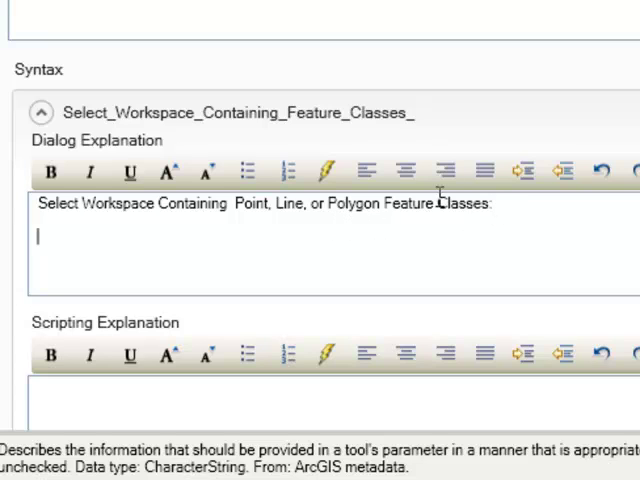
mouse_move(248, 172)
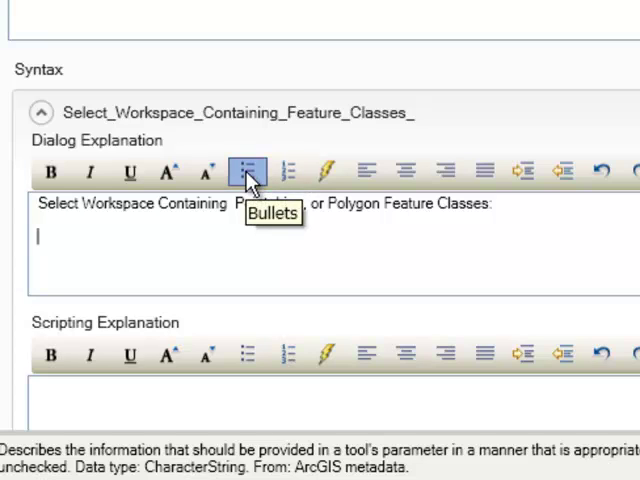
text(Fold)
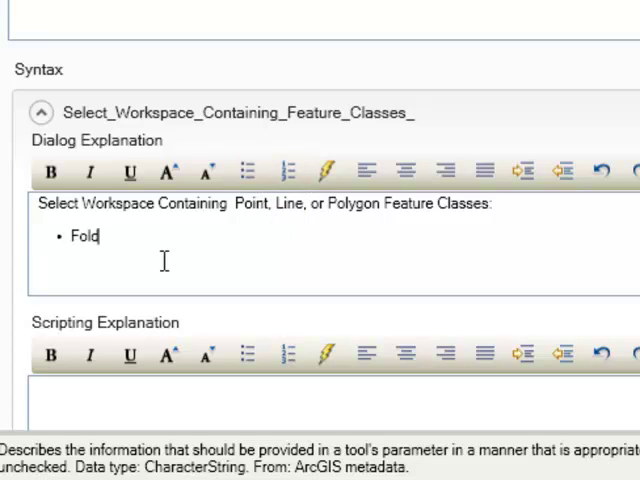
text(er)
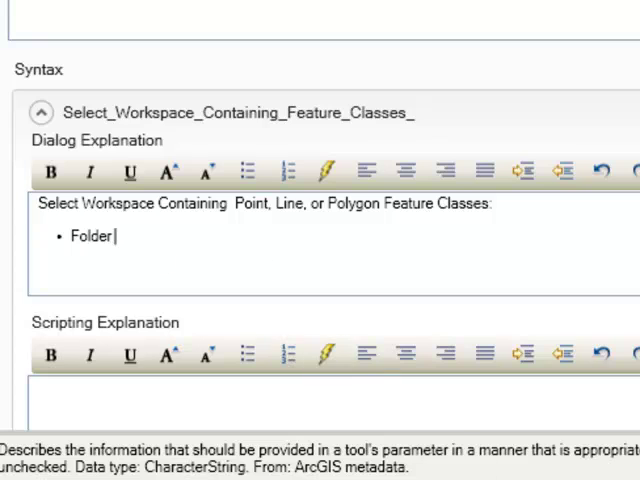
text(containing shapefiles)
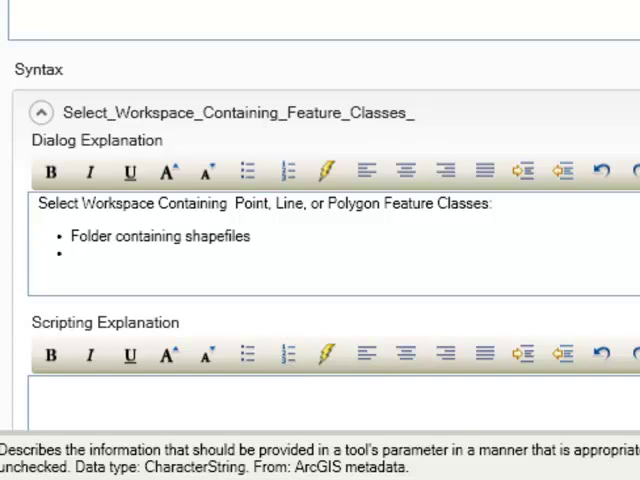
text(Geodatatbase containing point, line or polygon feature classes)
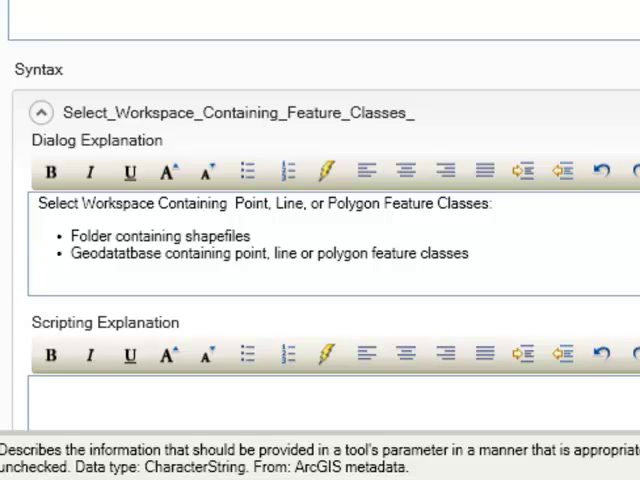
scroll(down, 3)
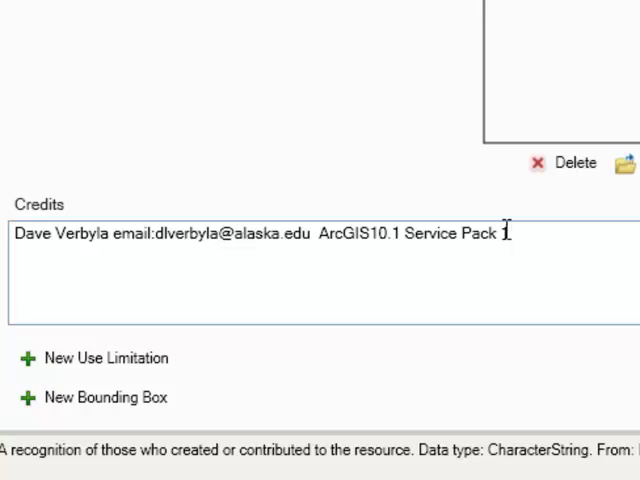
Finish the credits note ending in Service Pack 1 and save the tool's item description.
text(1)
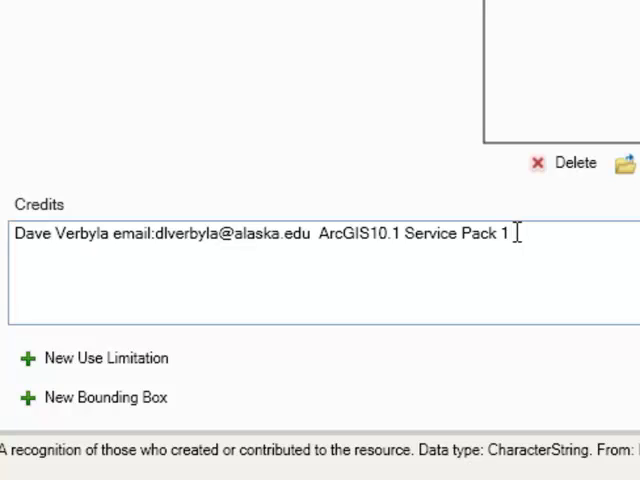
mouse_move(516, 260)
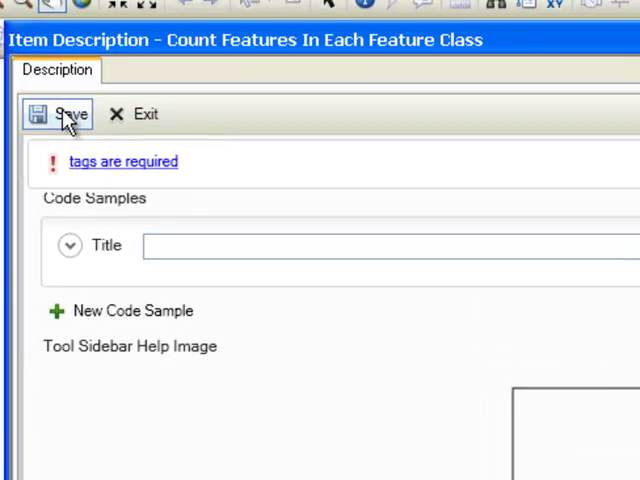
click(62, 114)
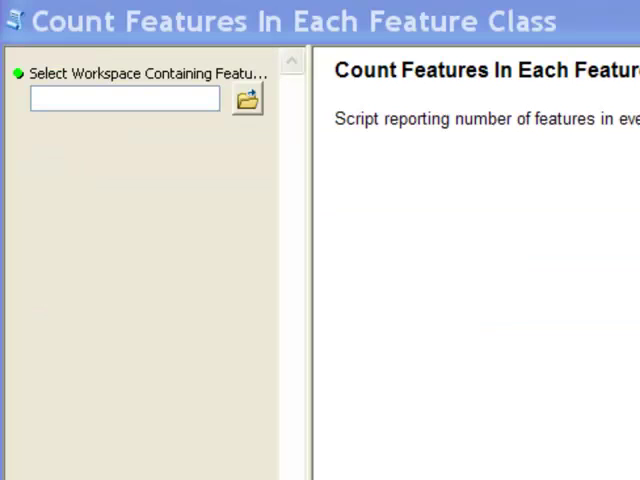
mouse_move(78, 338)
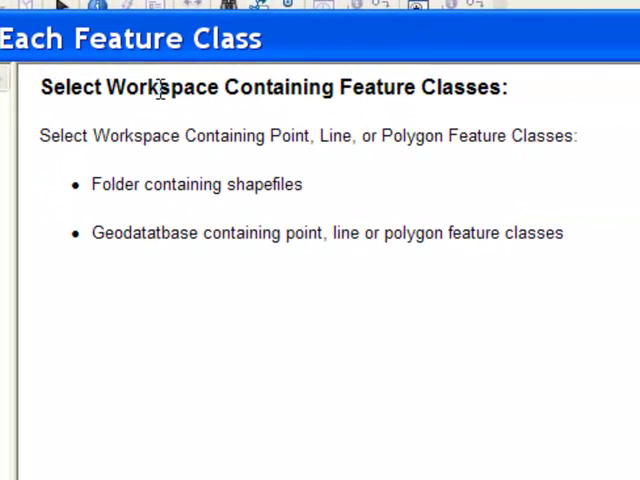
mouse_move(170, 156)
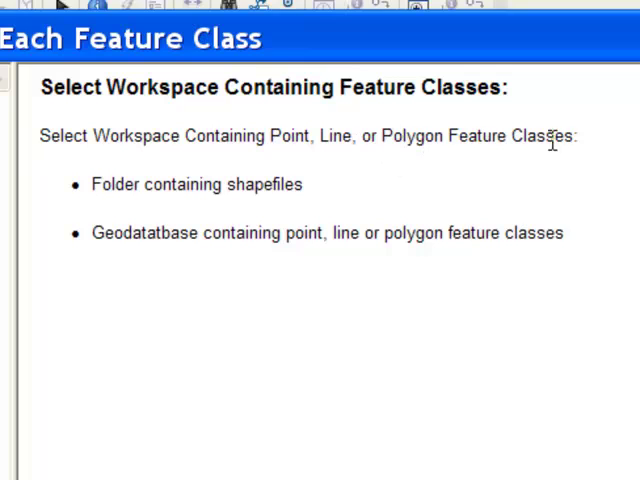
mouse_move(254, 190)
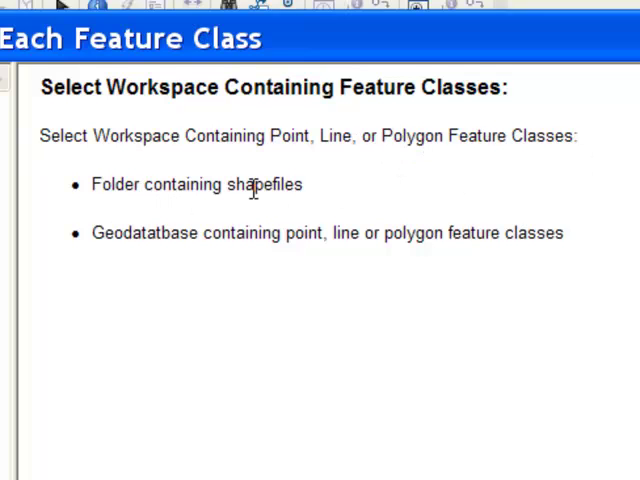
mouse_move(278, 262)
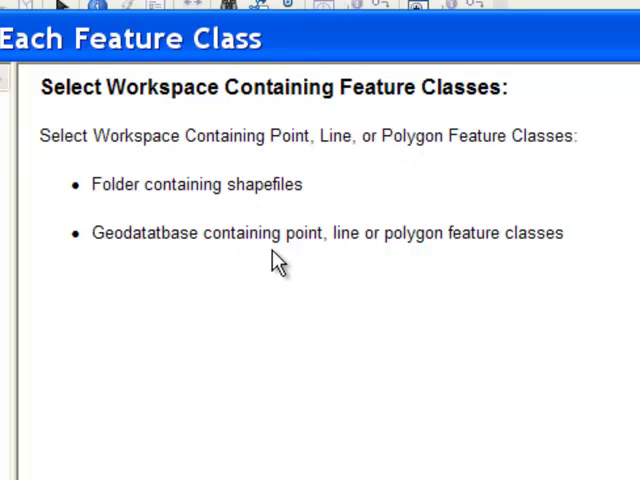
mouse_move(532, 258)
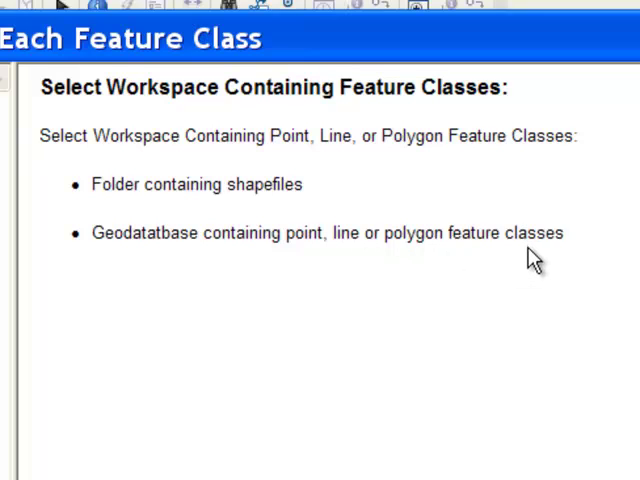
mouse_move(512, 278)
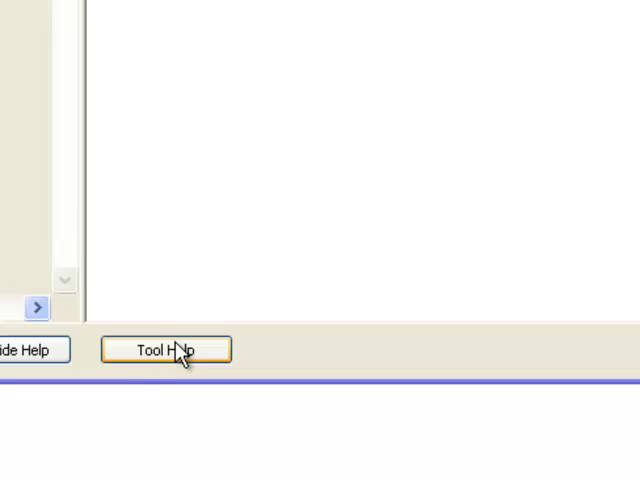
View the tool's browser help page and scroll to its Credits and Use limitations sections.
click(166, 348)
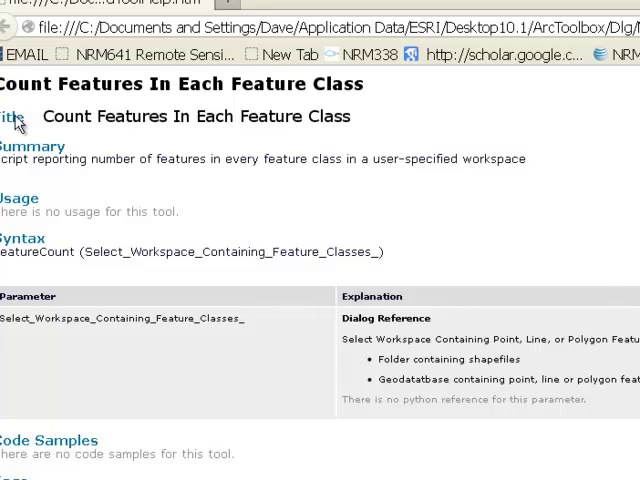
double_click(196, 116)
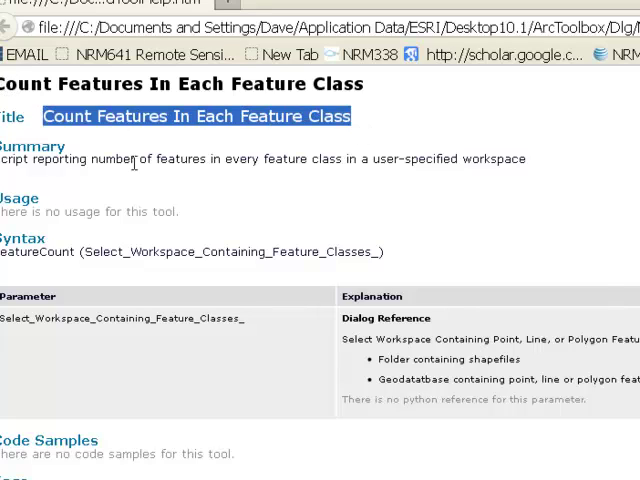
mouse_move(60, 236)
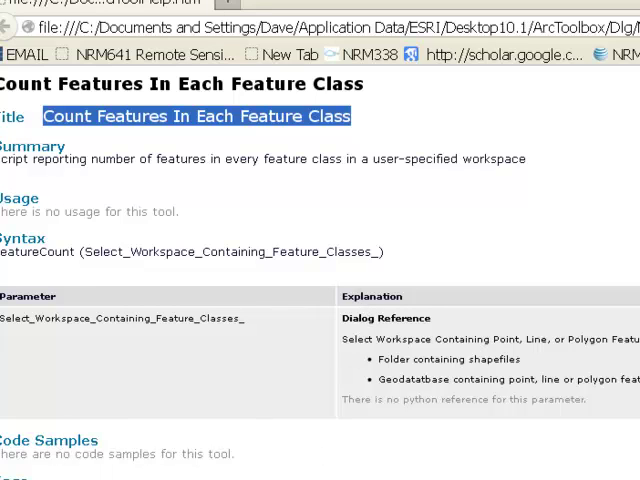
scroll(down, 3)
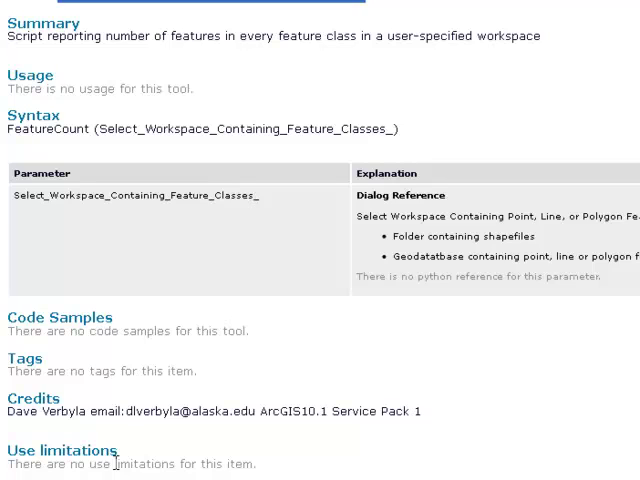
mouse_move(372, 216)
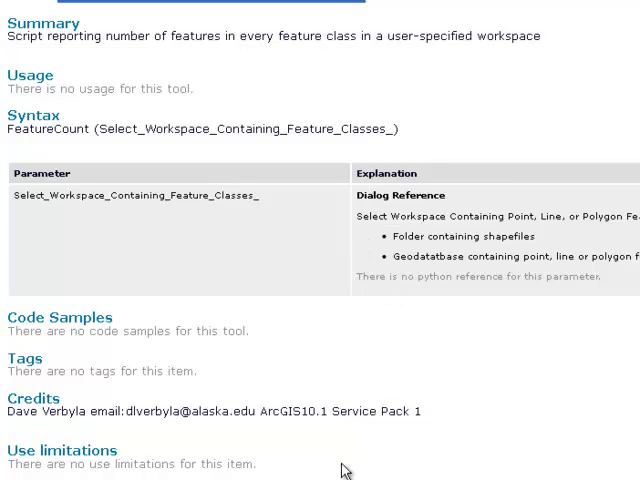
mouse_move(364, 460)
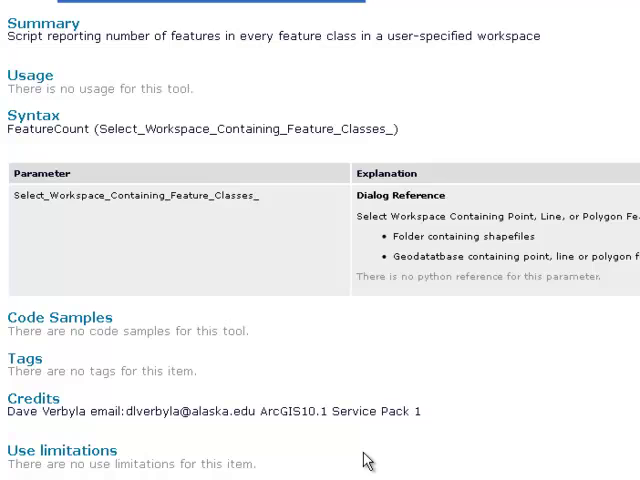